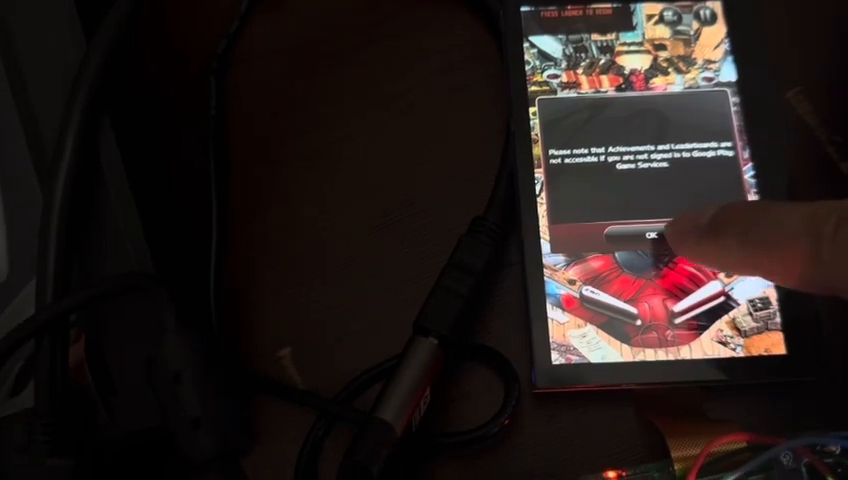
Close the Google Play Games sign-in notice with OK to reveal the Deadpool table.
{"action": "left_click", "coordinate": [643, 235]}
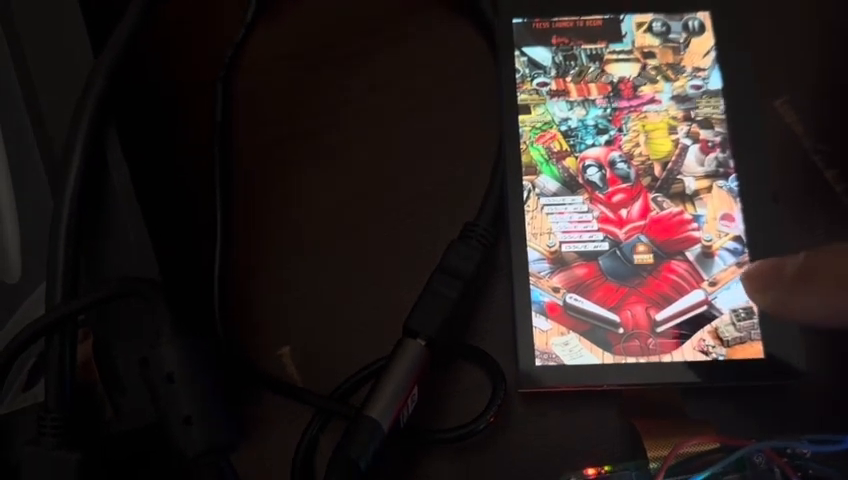